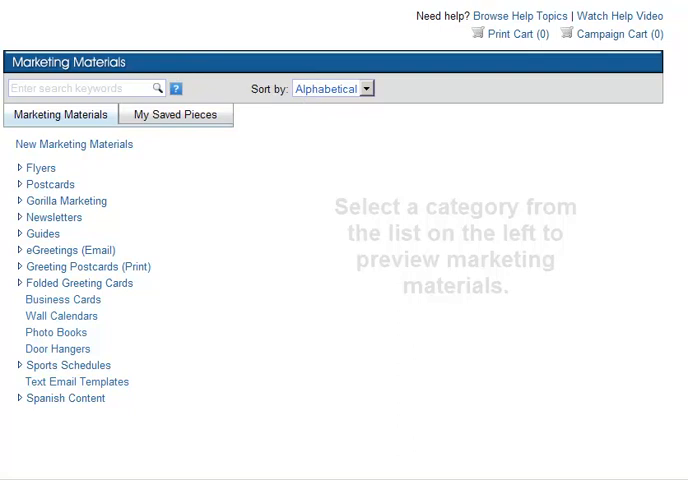
Step: Search the library for Property Marketing Flyers
click(84, 84)
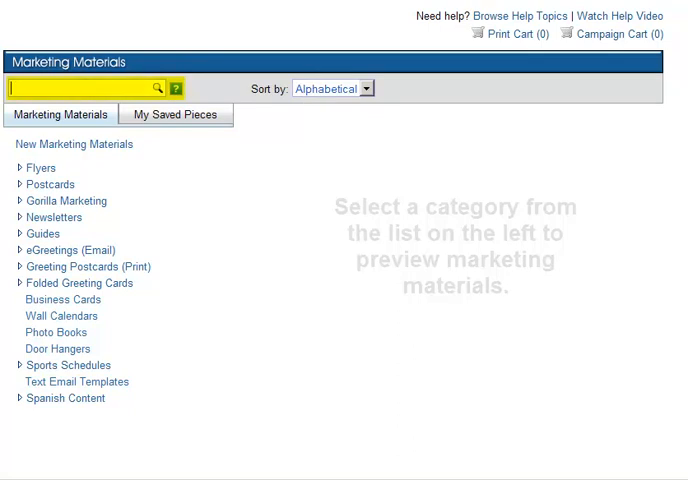
text(Property Marketing Flyers)
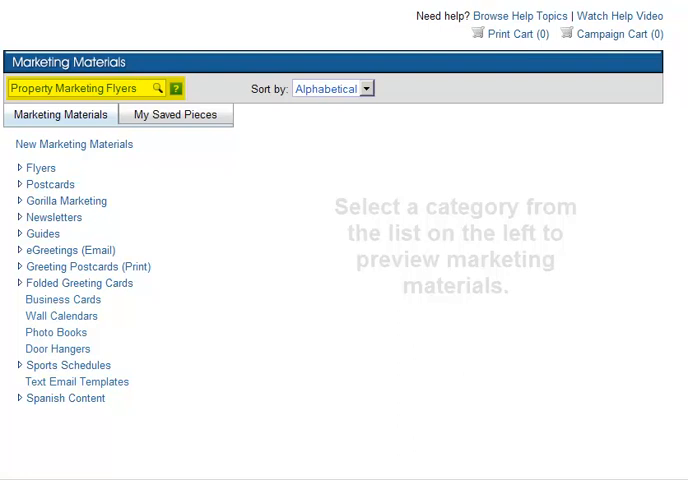
click(158, 88)
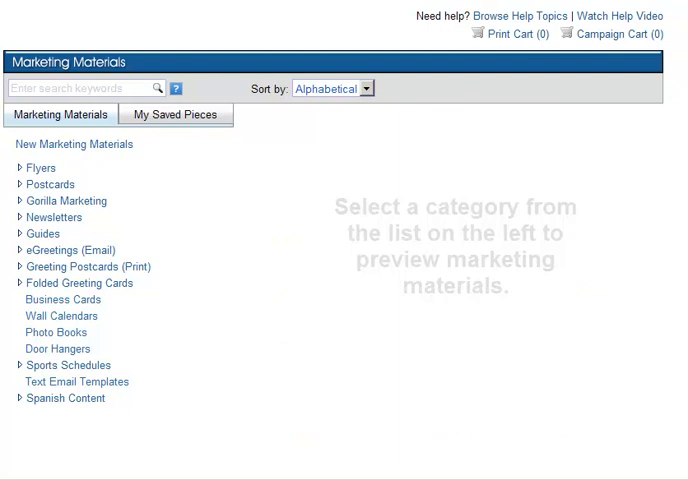
Step: Search for "Holiday Marketing", then for "Flyer" AND "Holiday Theme" combined
text("Holiday Marketing")
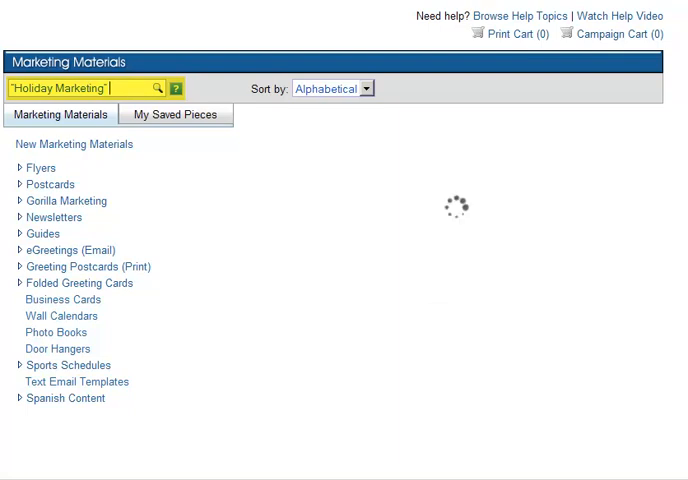
click(156, 88)
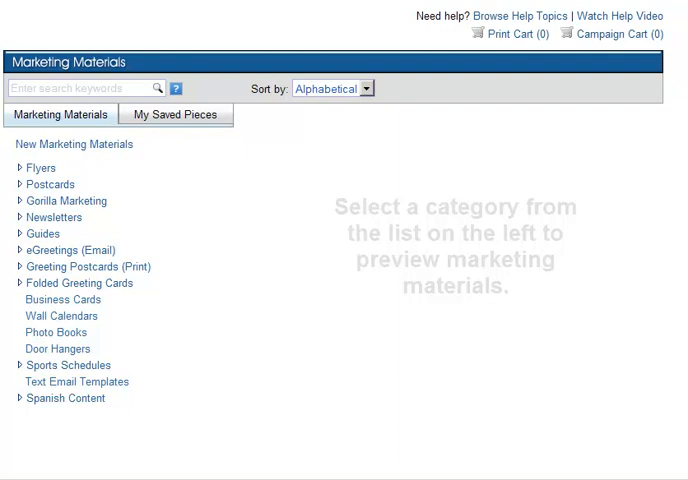
text(Flyer" AND "Holiday Theme")
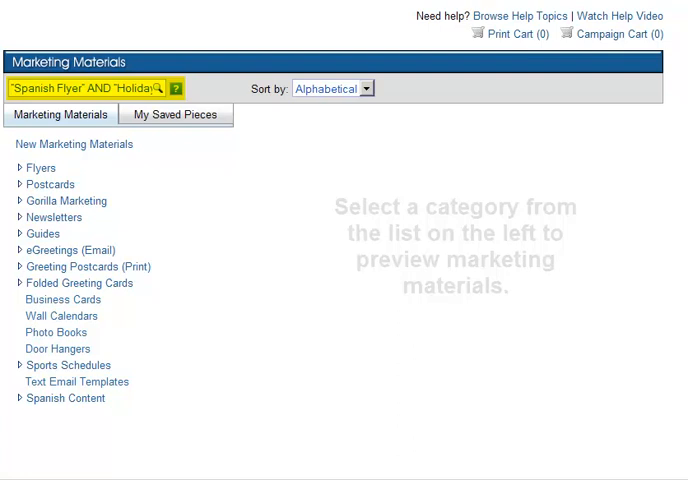
click(160, 88)
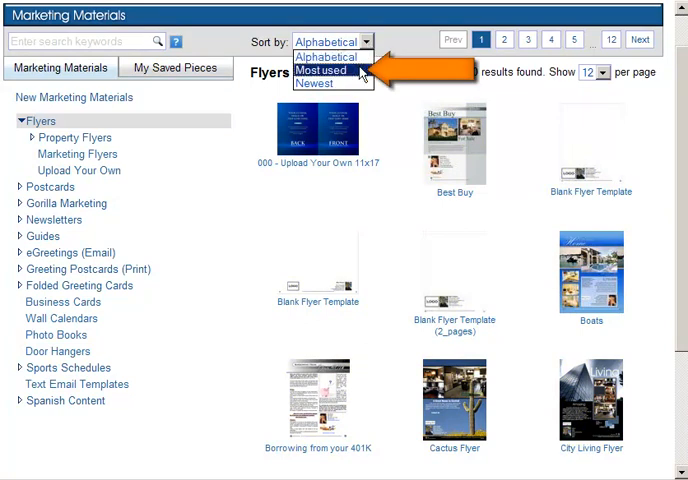
Step: Sort the flyers by Most used, then Newest, and search for "Holiday Marketing"
click(322, 70)
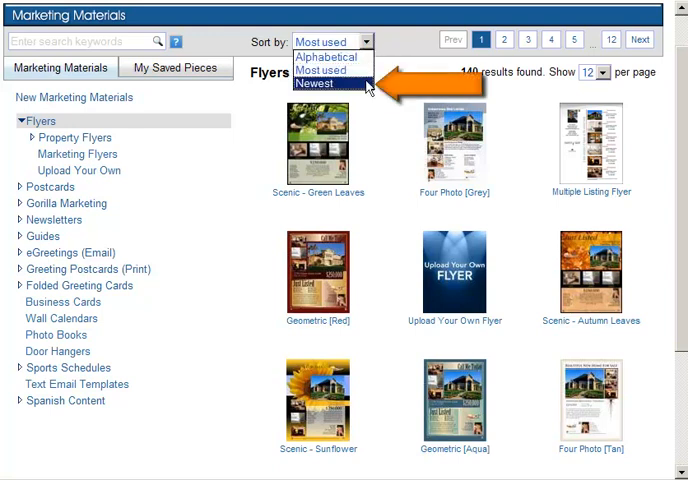
click(316, 84)
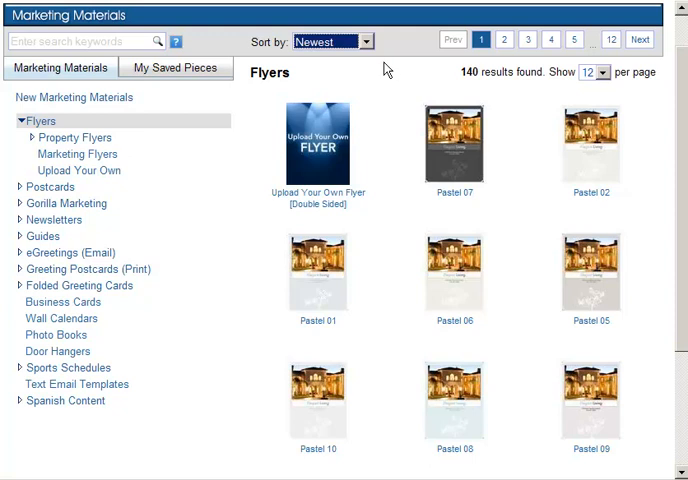
text("Holiday Marketing")
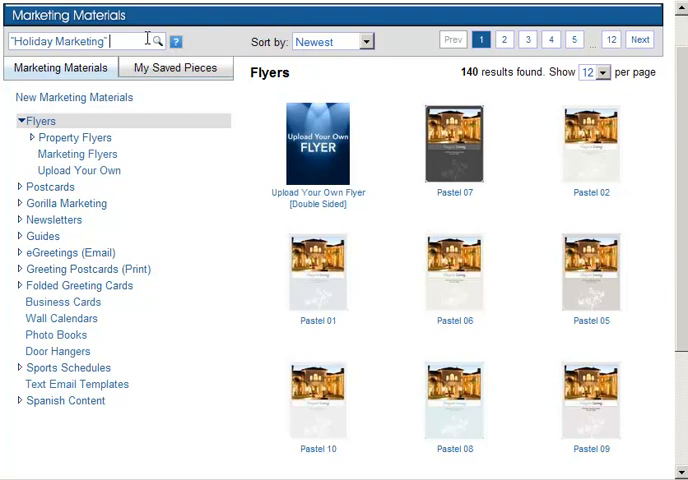
click(156, 38)
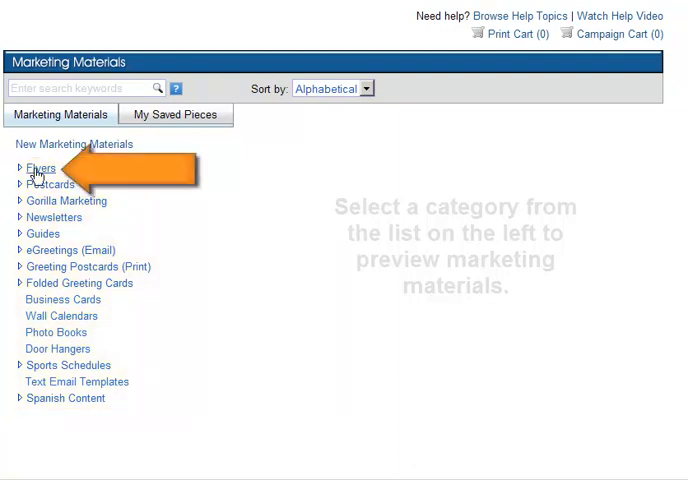
Step: Show the Property Flyers subcategory under Flyers and adjust the results per page
click(42, 168)
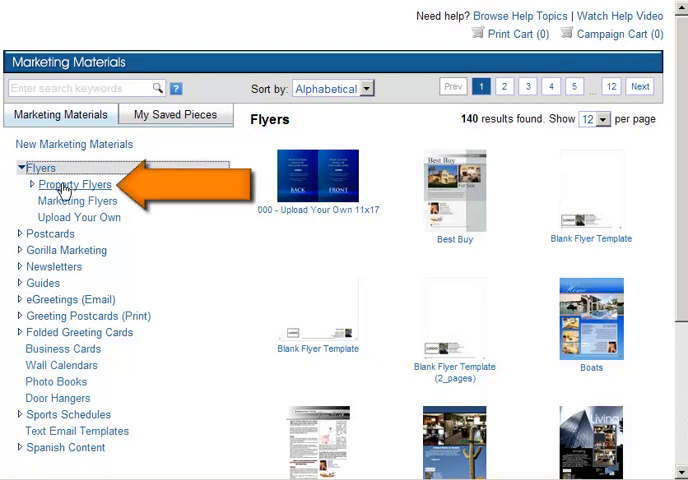
click(76, 184)
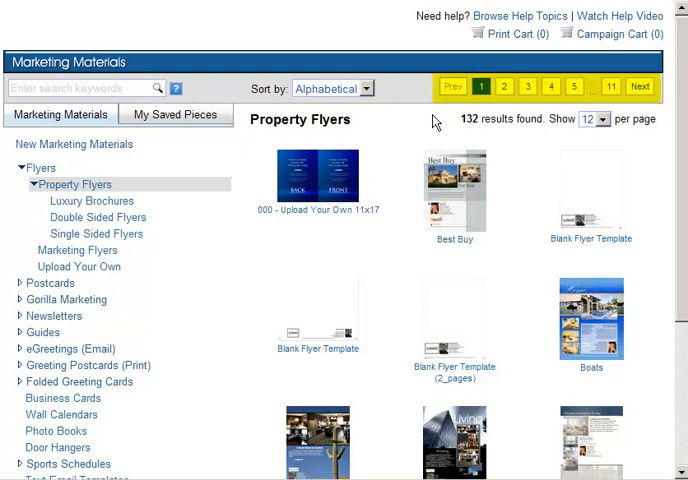
mouse_move(576, 116)
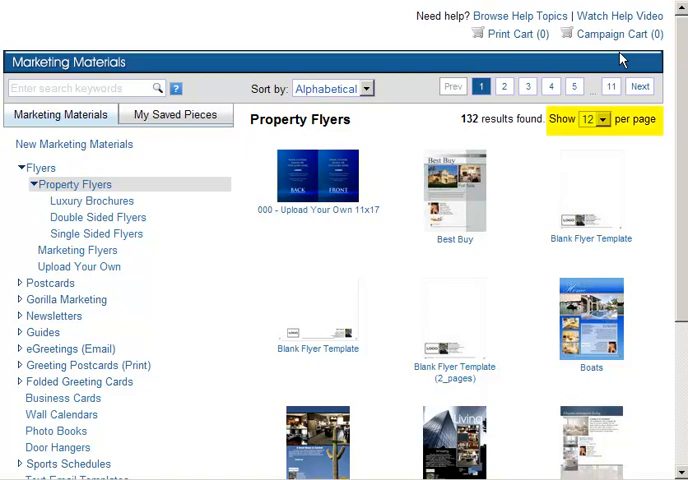
mouse_move(608, 140)
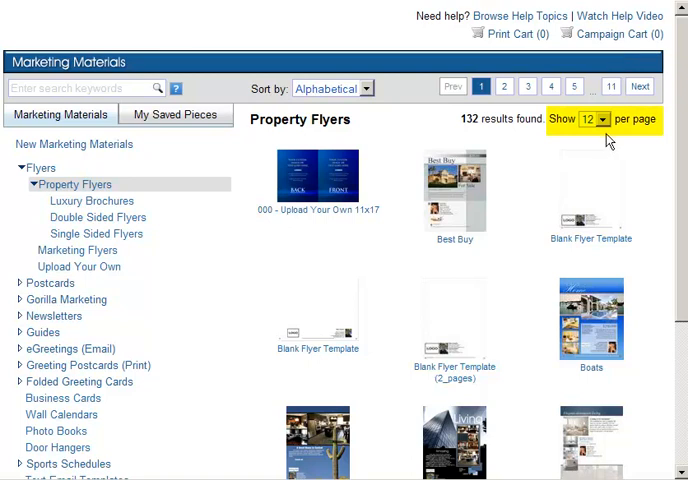
click(600, 118)
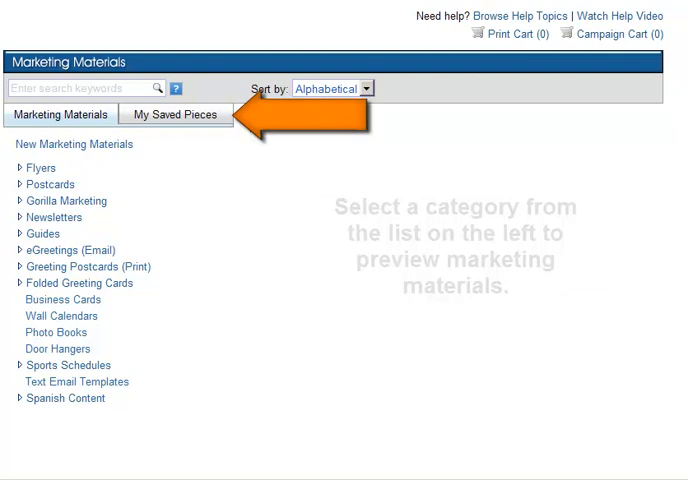
Step: Switch to My Saved Pieces and show the saved eGreetings category
click(176, 112)
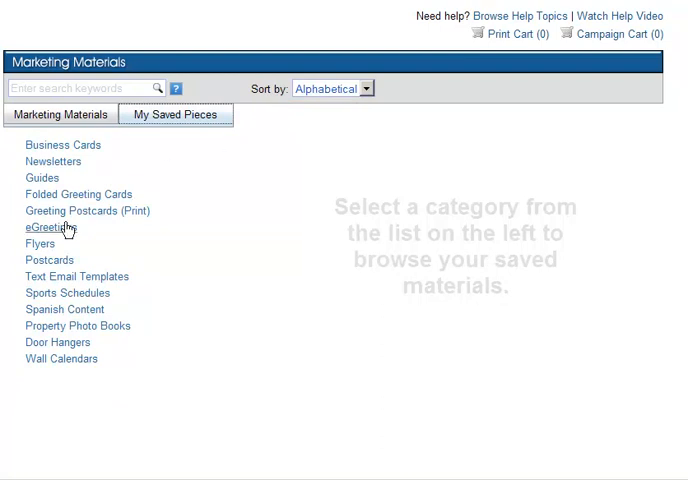
click(40, 244)
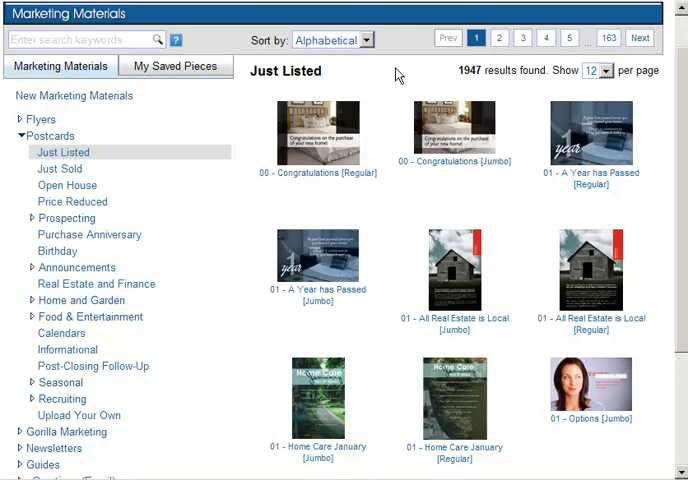
mouse_move(396, 76)
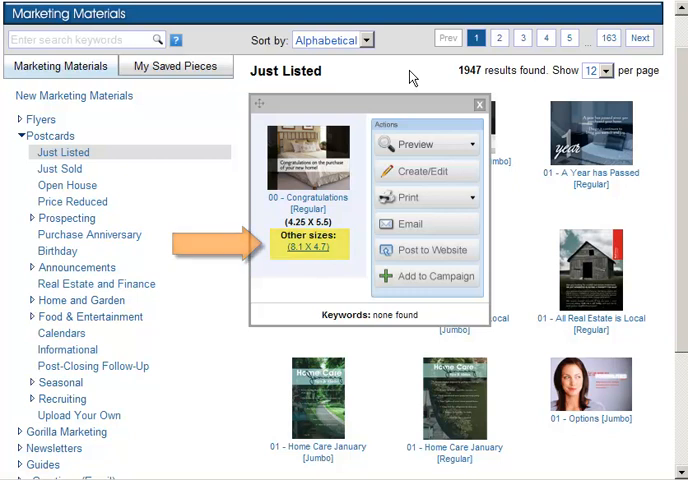
Step: Show the Just Listed postcards under Postcards
click(96, 184)
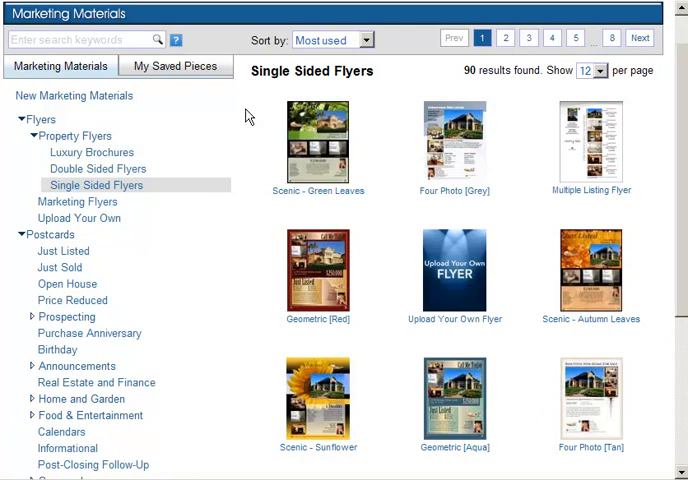
Step: Bring up the Scenic - Green Leaves flyer's actions and its Preview choices
click(318, 144)
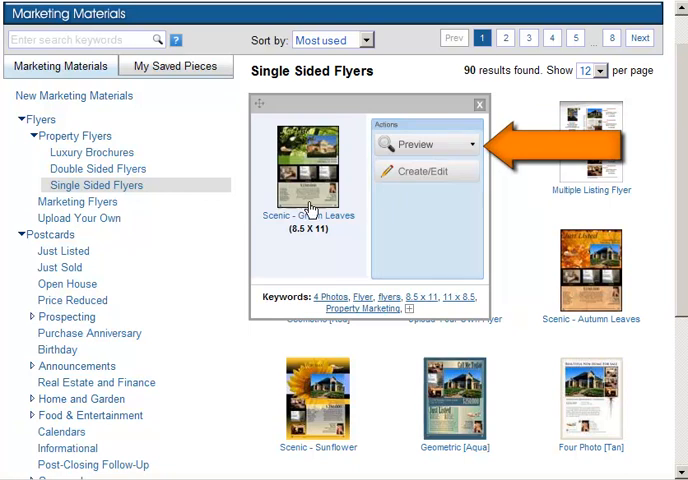
click(468, 144)
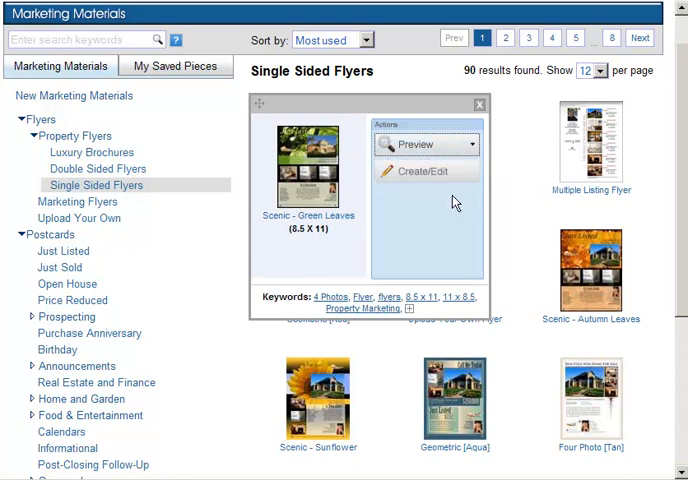
mouse_move(452, 232)
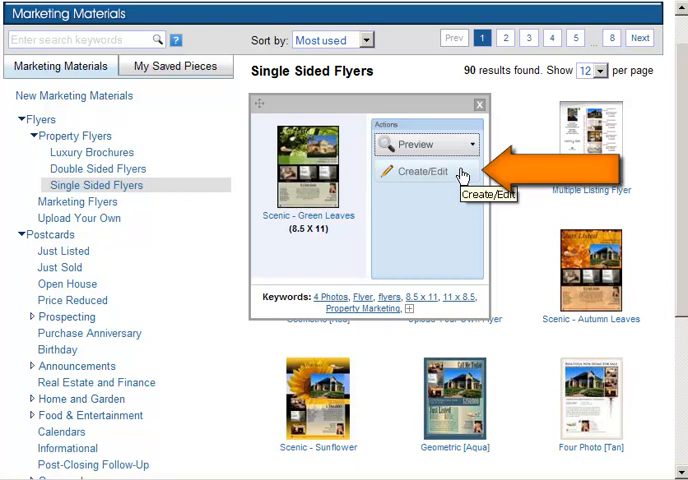
mouse_move(456, 220)
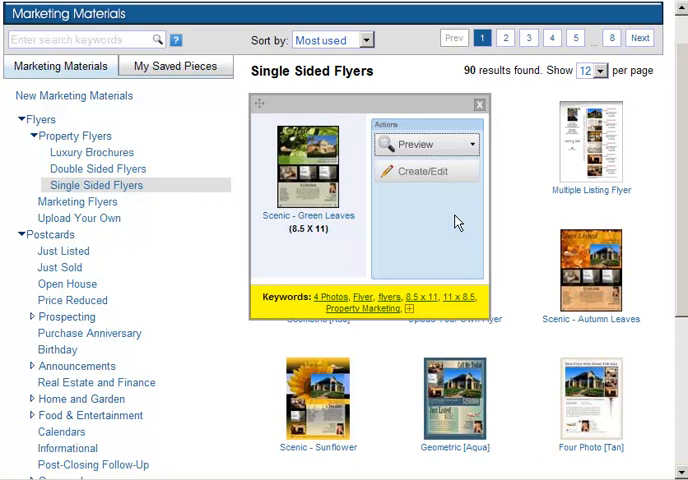
mouse_move(424, 300)
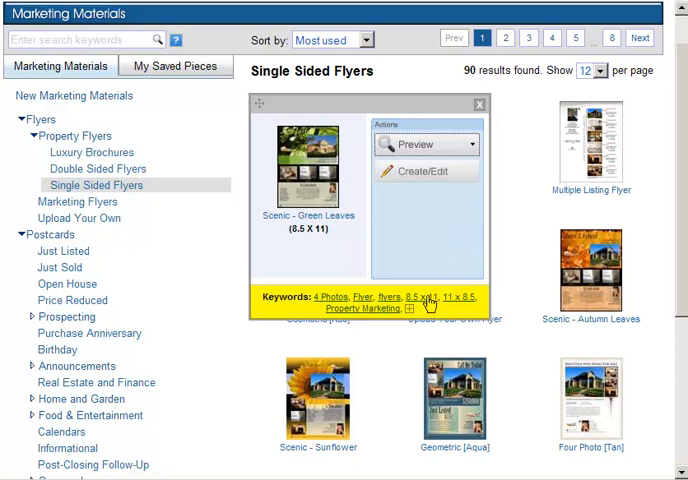
Step: Show Order Printing and Desktop Print choices for the Buying vs Renting newsletter
click(406, 308)
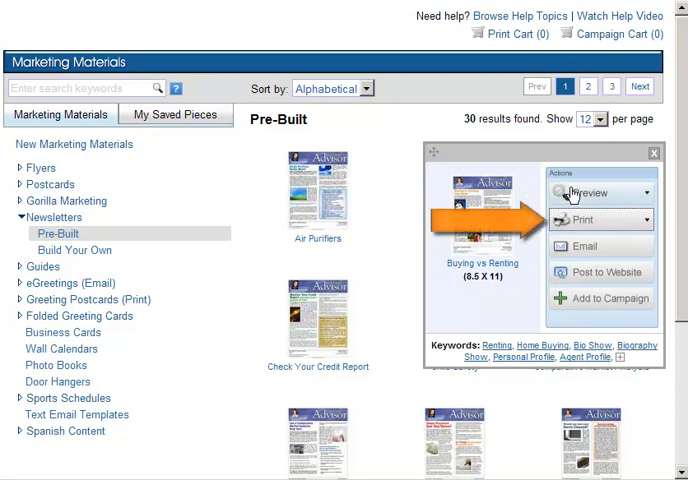
click(602, 218)
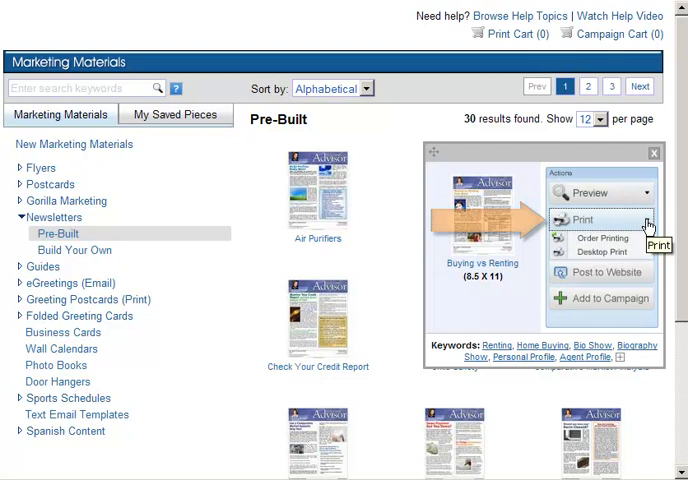